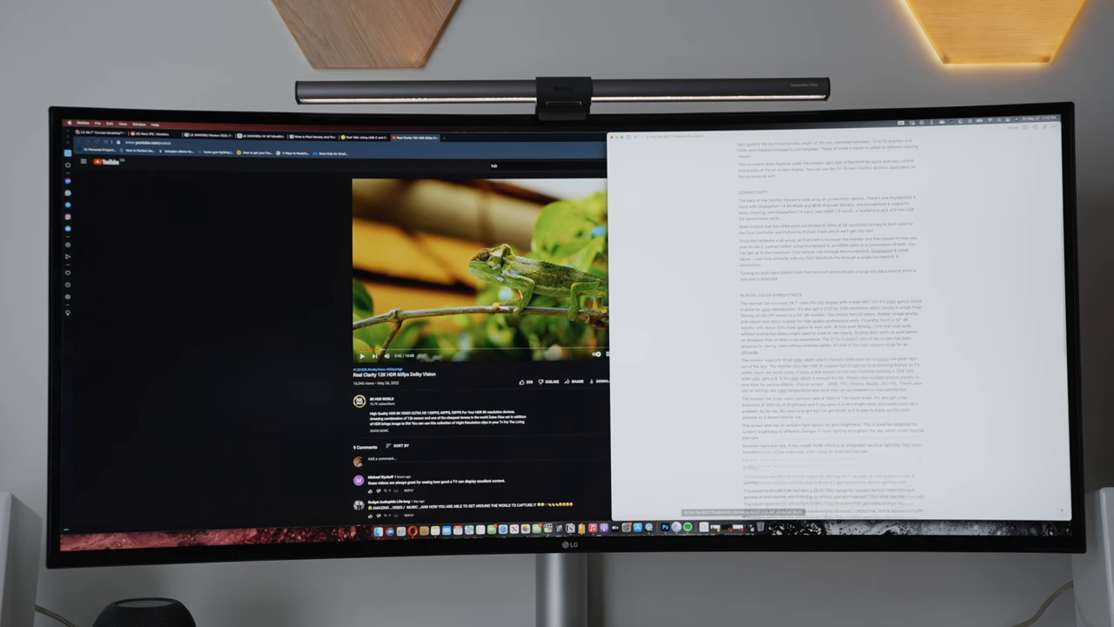
Adjust options in Halo Infinite's Video settings by scrolling, clicking and dragging a slider.
scroll("down", 3)
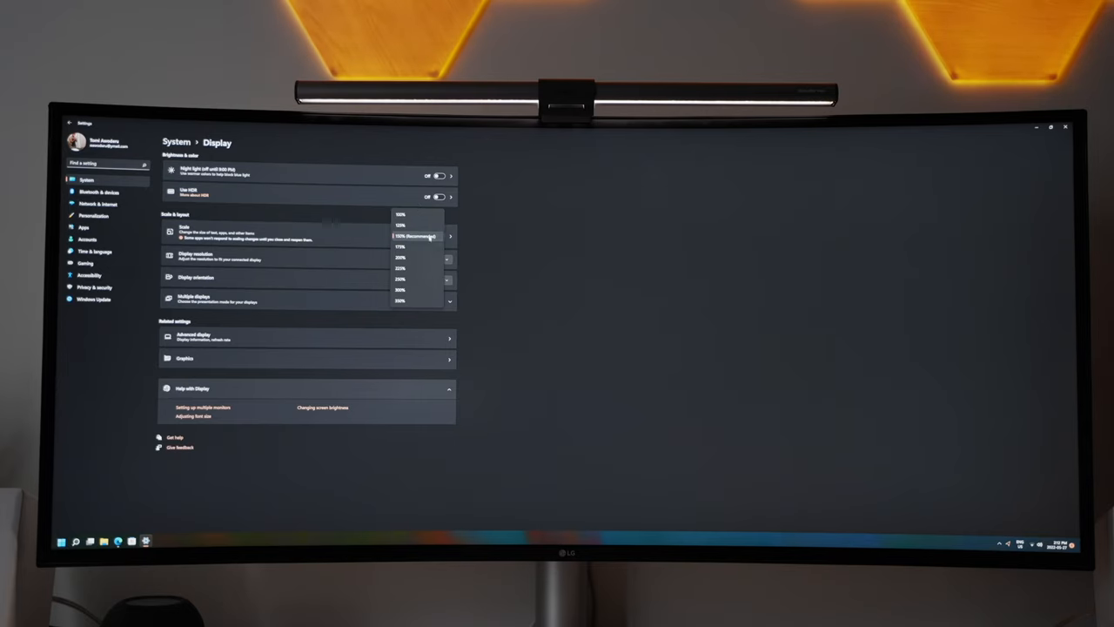
left_click(401, 300)
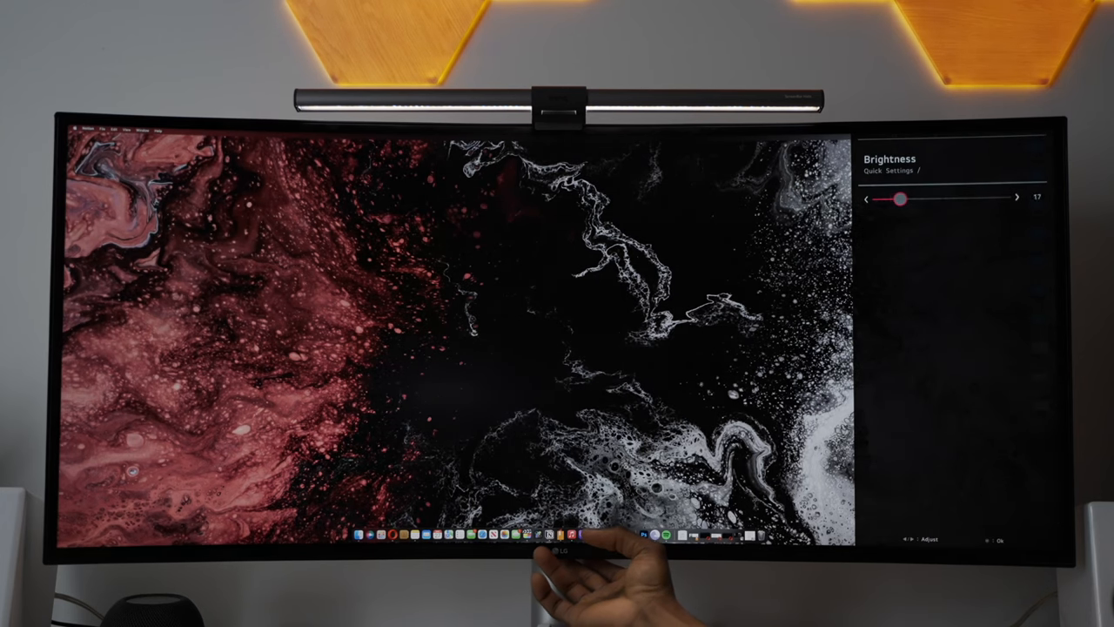
left_click_drag(900, 198, 1001, 198)
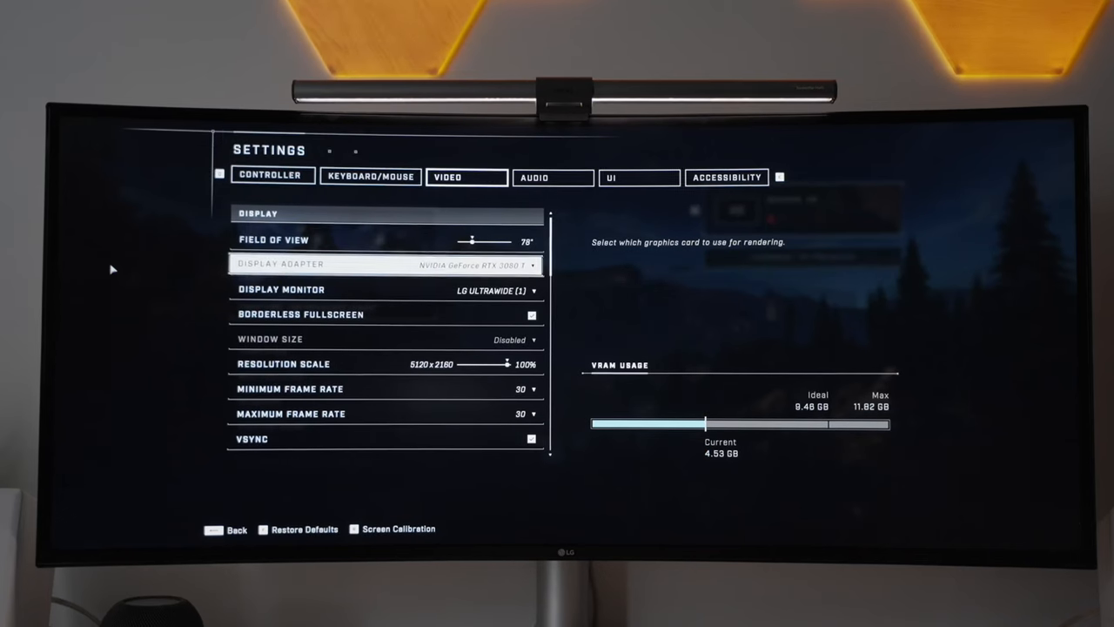
Move to Display Monitor, then set the monitor's OSD Response Time to Normal.
key("down")
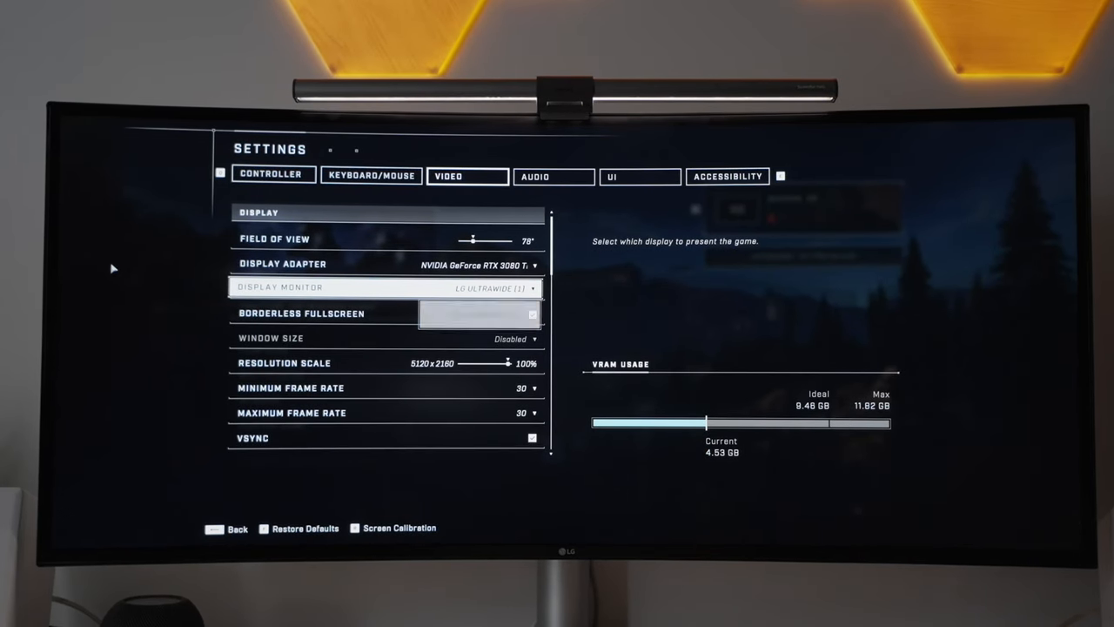
left_click(532, 313)
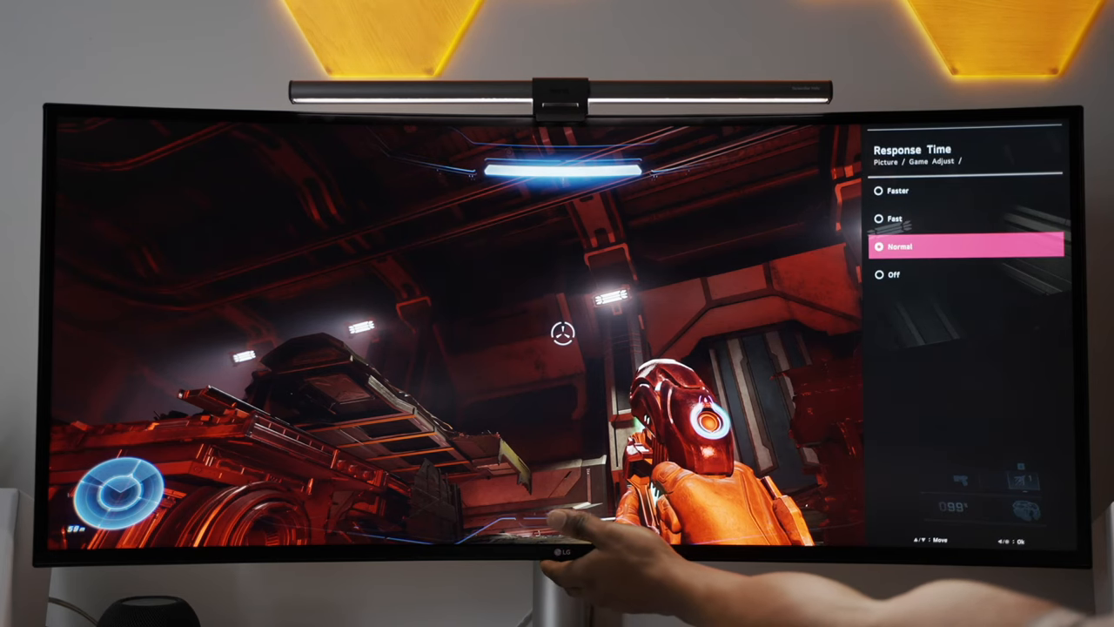
key("Up")
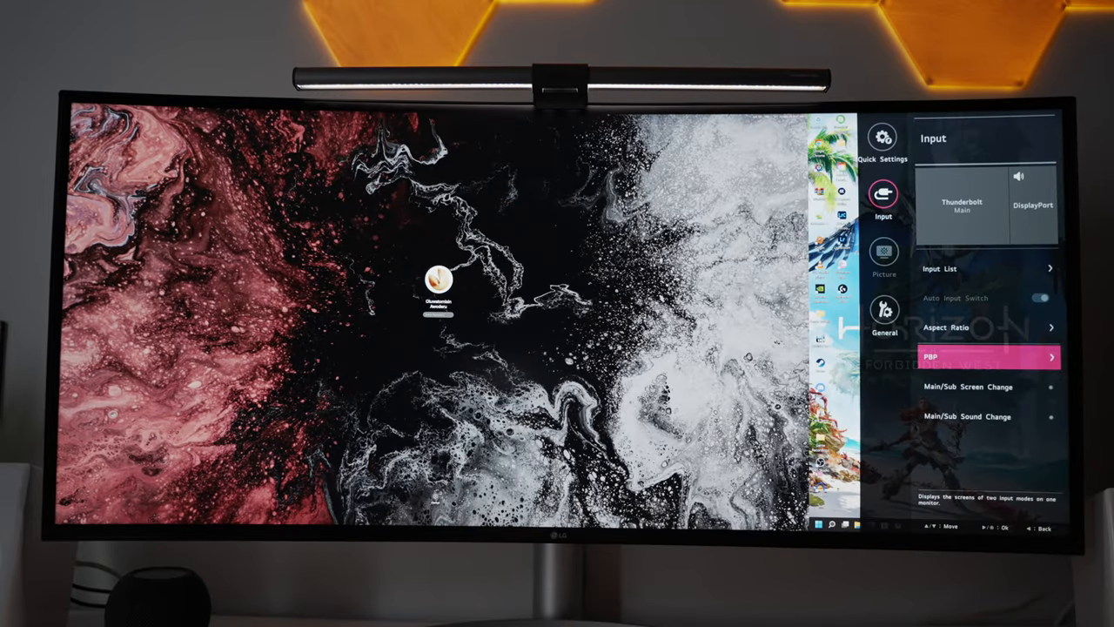
Choose PBP in the OSD Input menu to show Thunderbolt and DisplayPort together.
left_click(957, 356)
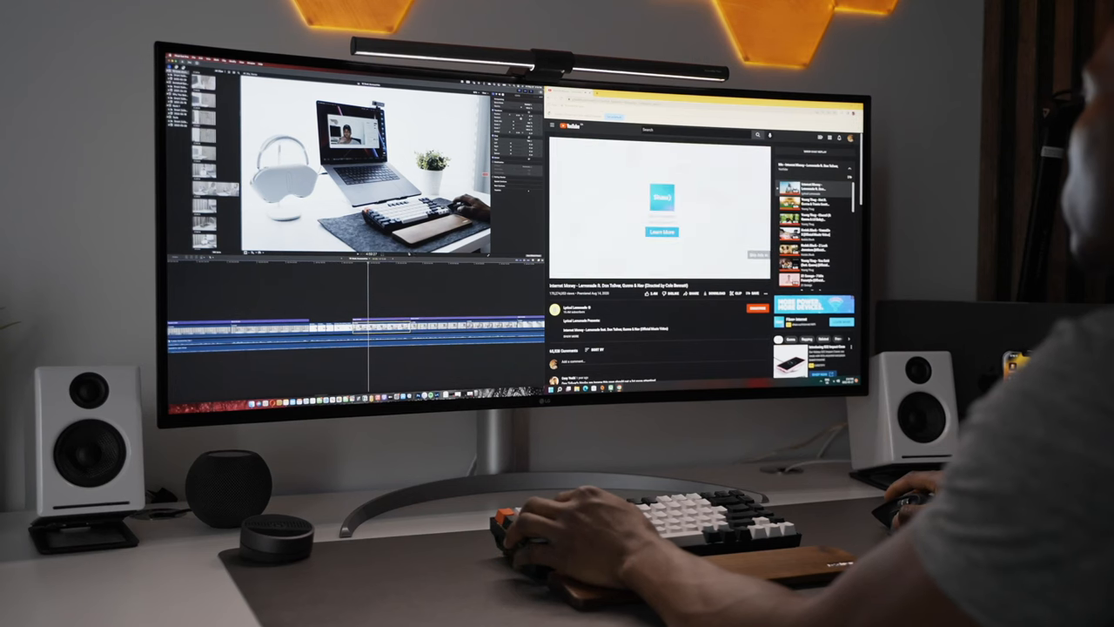
left_click(660, 208)
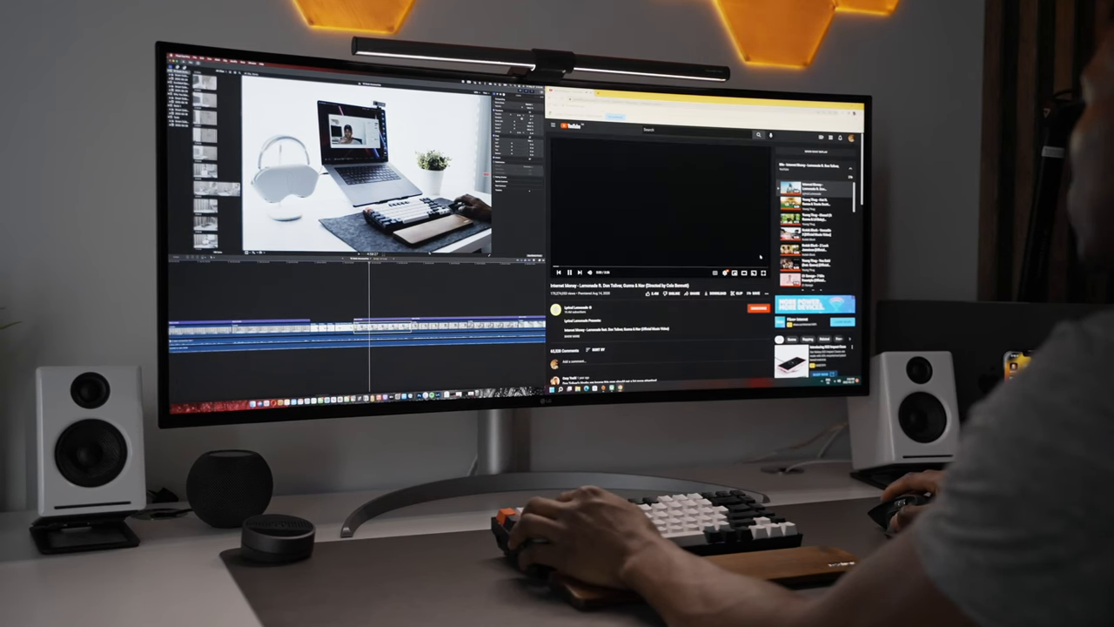